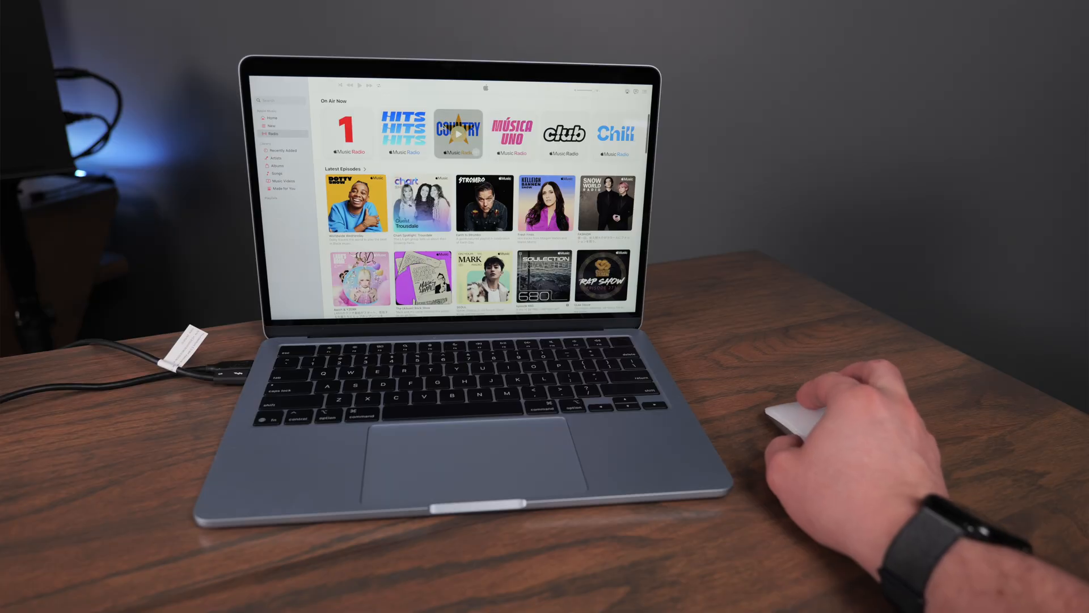
pyautogui.scroll(-3)
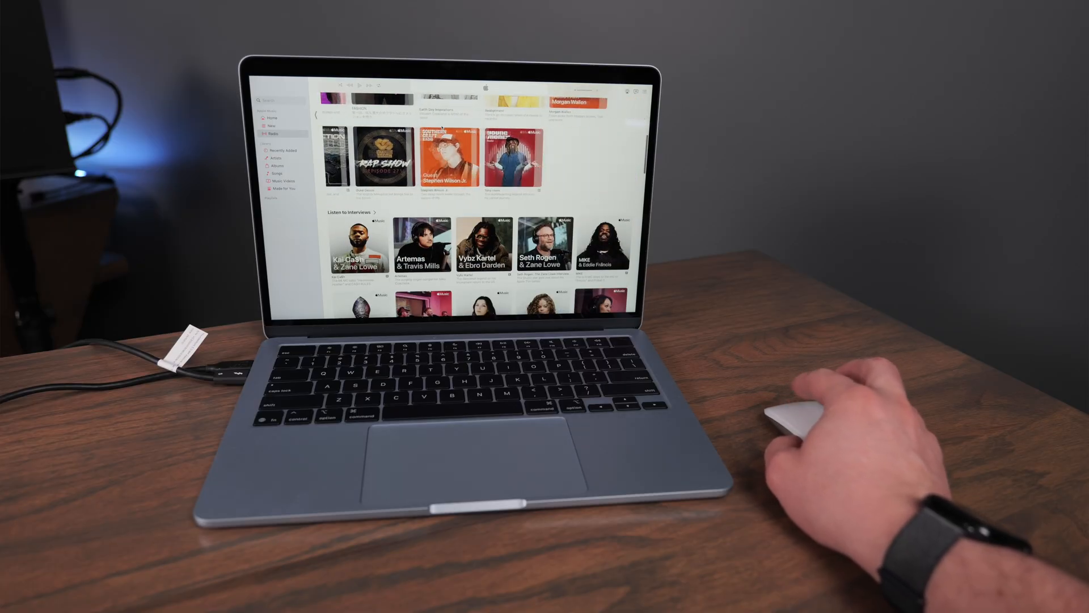
pyautogui.scroll(-3)
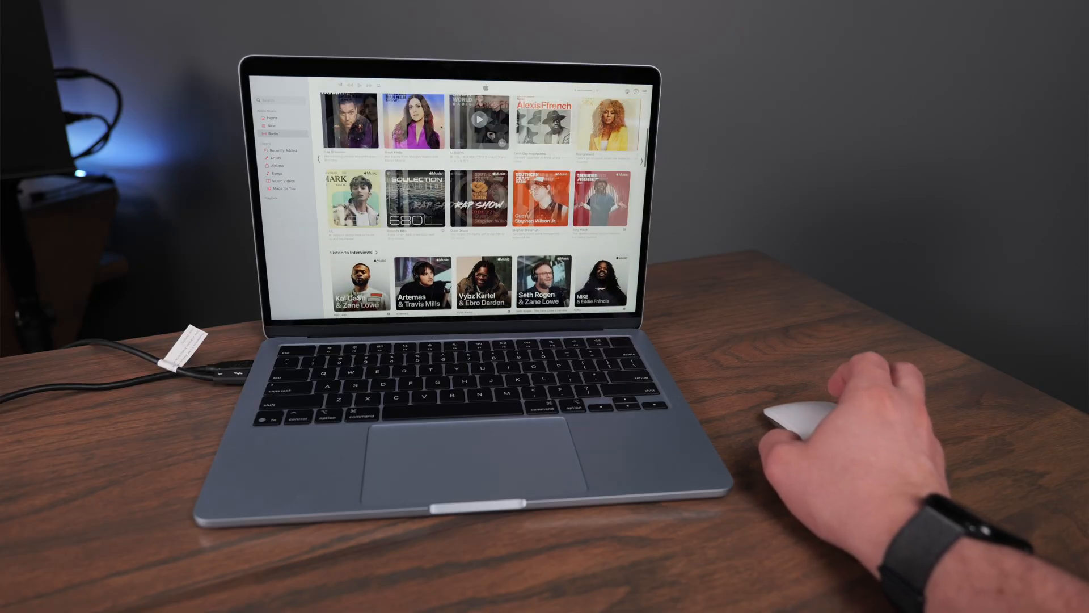
pyautogui.scroll(-3)
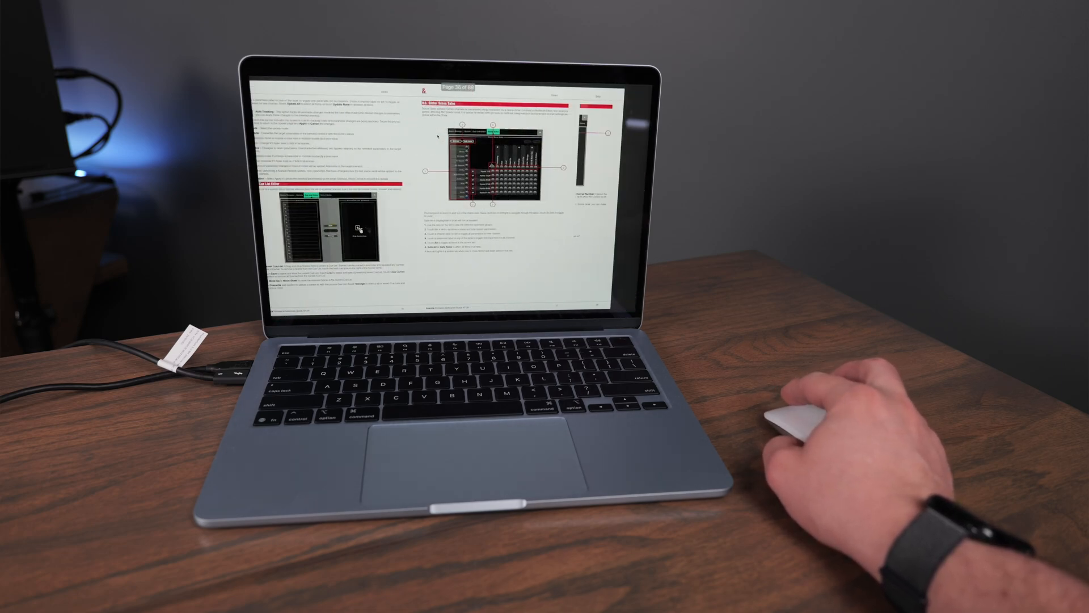
pyautogui.scroll(-3)
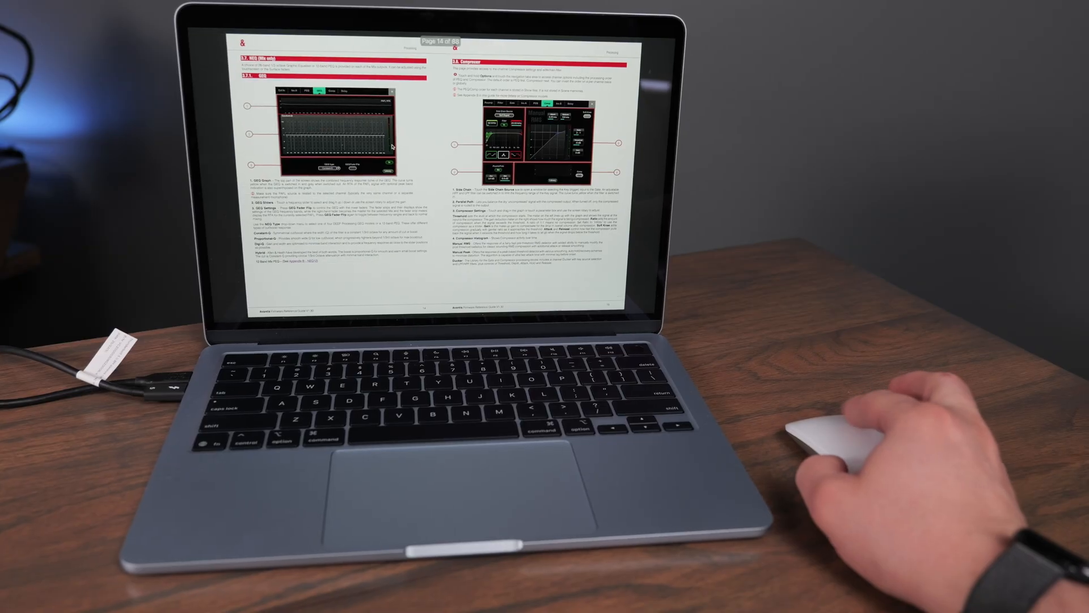
pyautogui.scroll(-3)
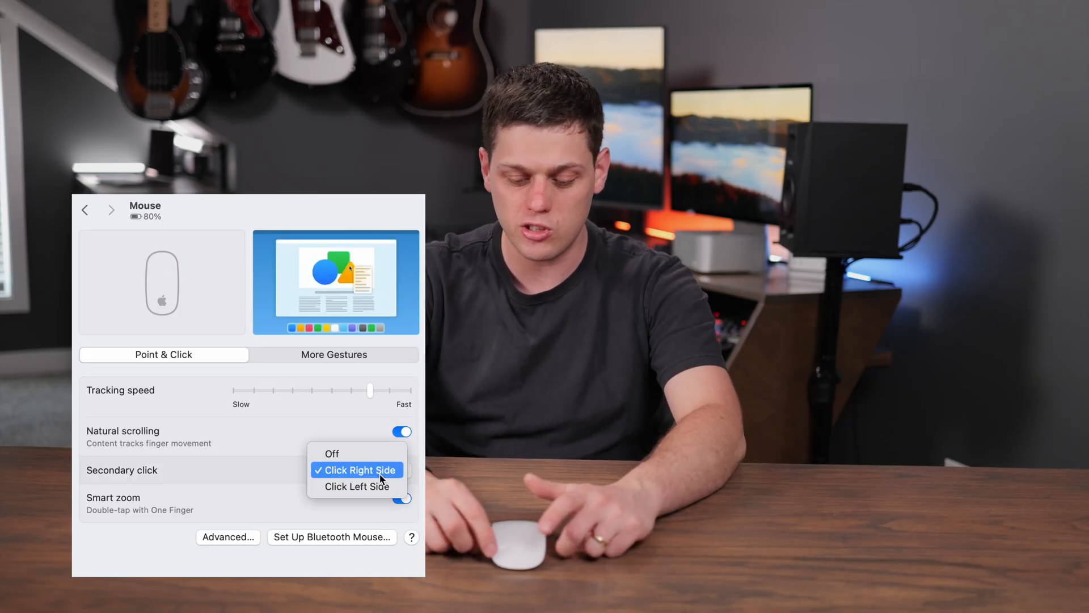
pyautogui.click(357, 470)
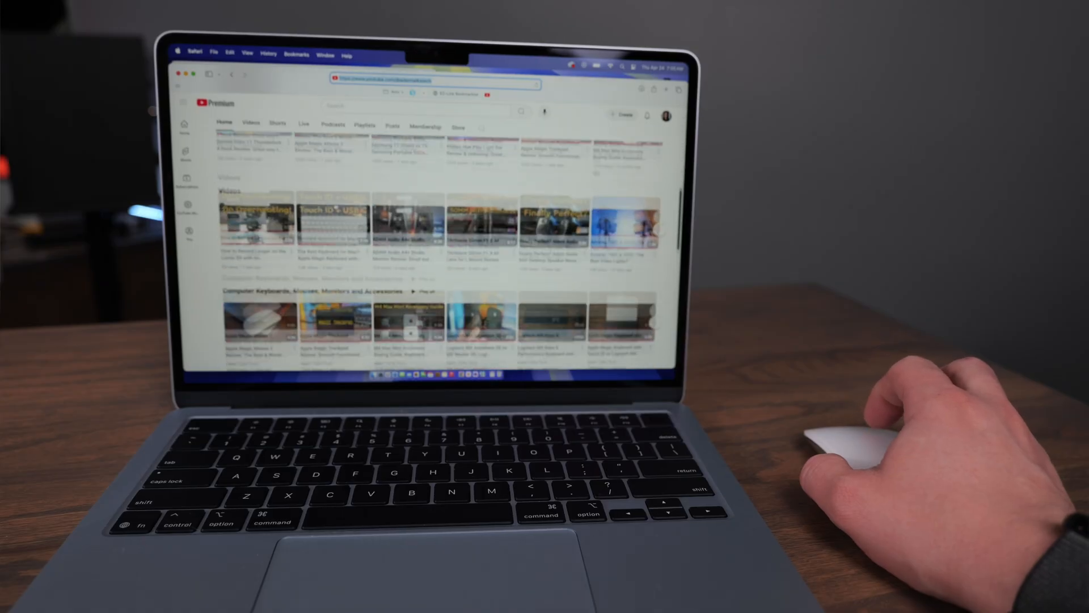
pyautogui.scroll(-3)
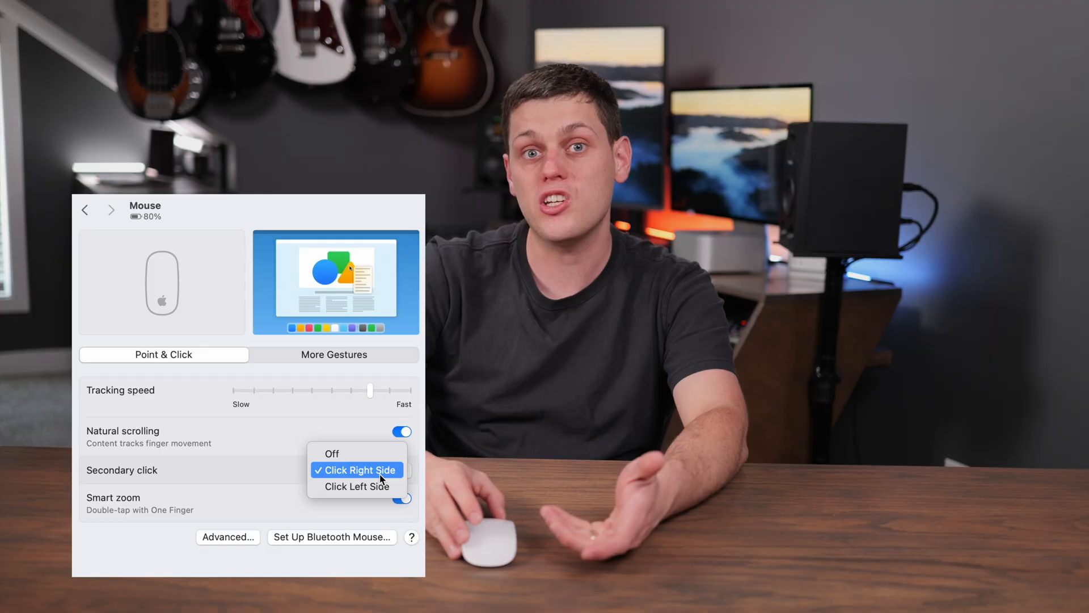
pyautogui.click(357, 470)
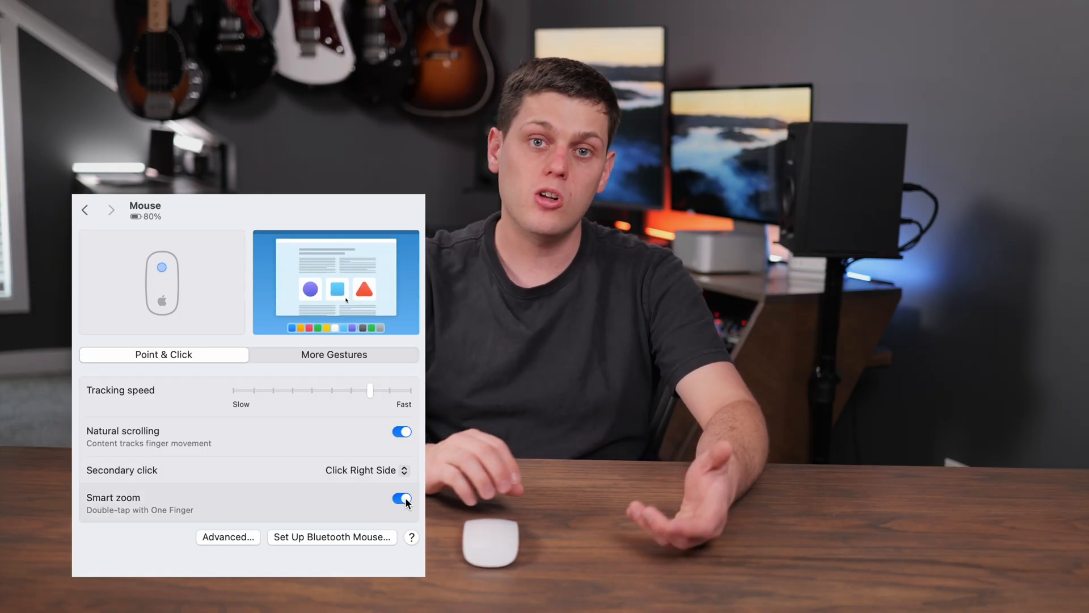